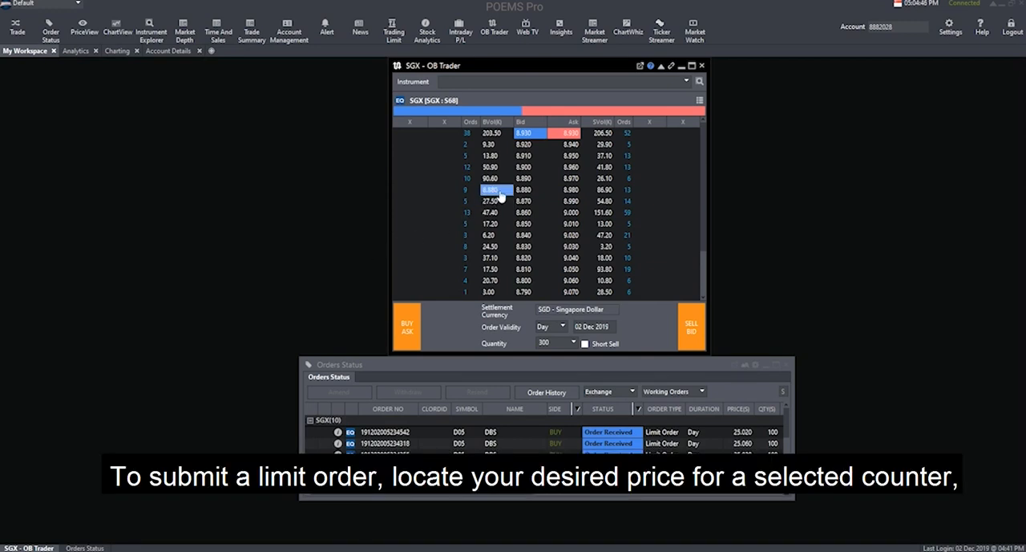
# Place 300-share SGX limit orders: buy at bid 8.880, sell at ask 9.000.
pyautogui.click(522, 189)
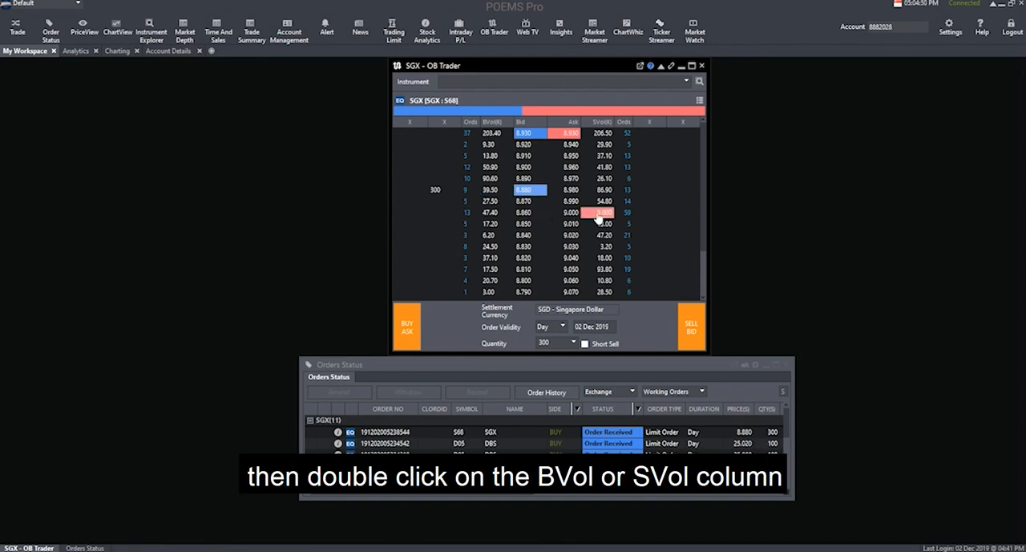
pyautogui.doubleClick(600, 212)
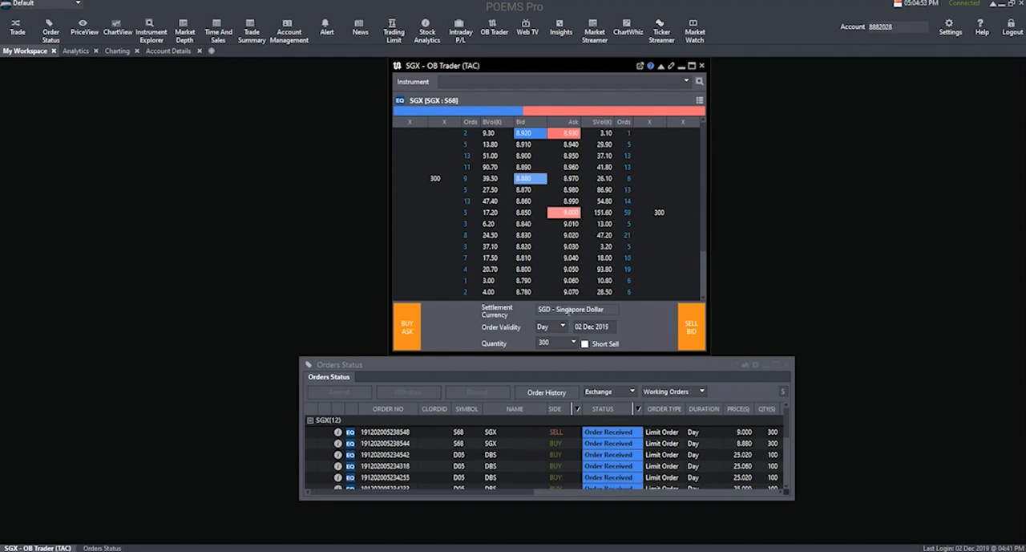
# Pick a larger order quantity than 300 from the OB Trader Quantity list.
pyautogui.click(569, 342)
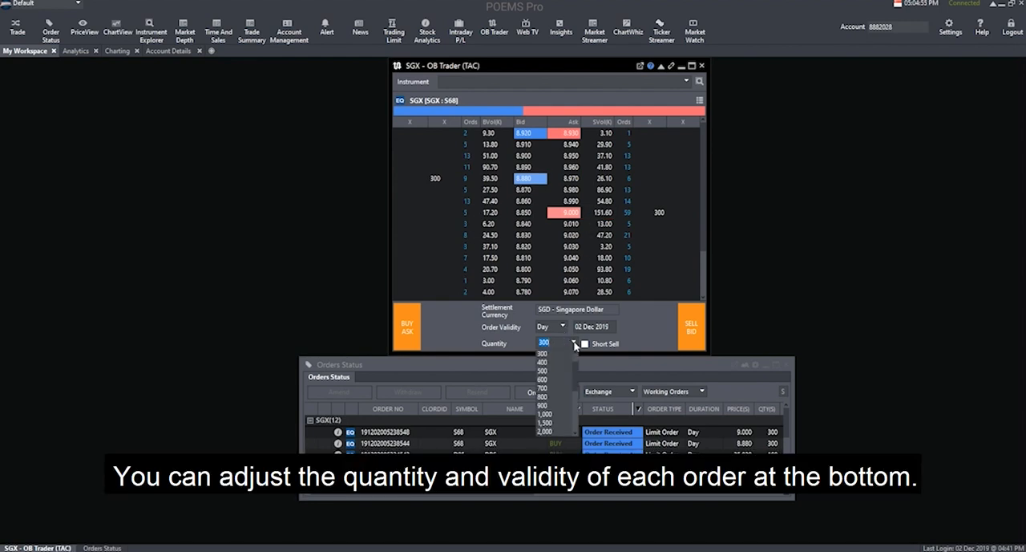
pyautogui.click(543, 353)
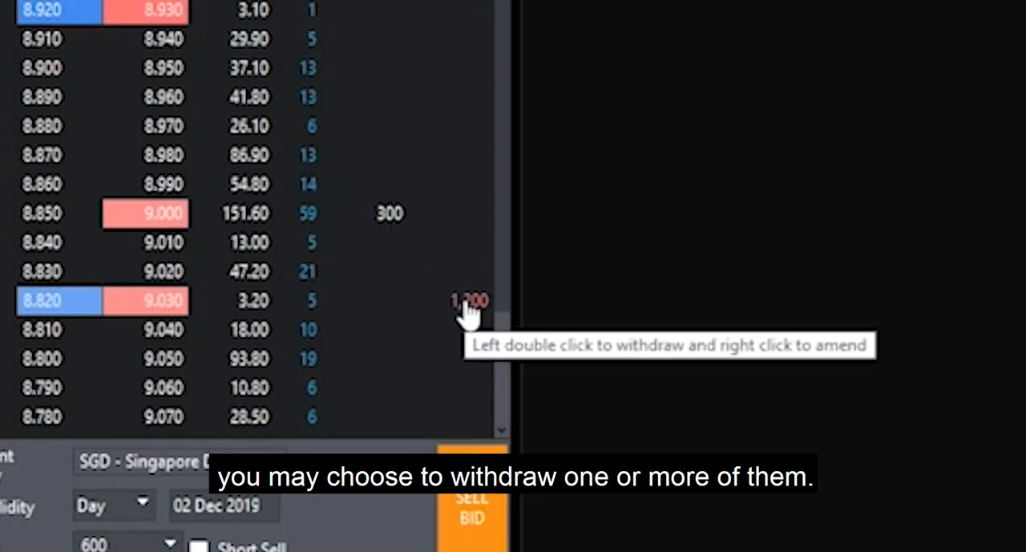
# Right-click the 1,200-share sell order at 9.030 to amend it.
pyautogui.rightClick(469, 300)
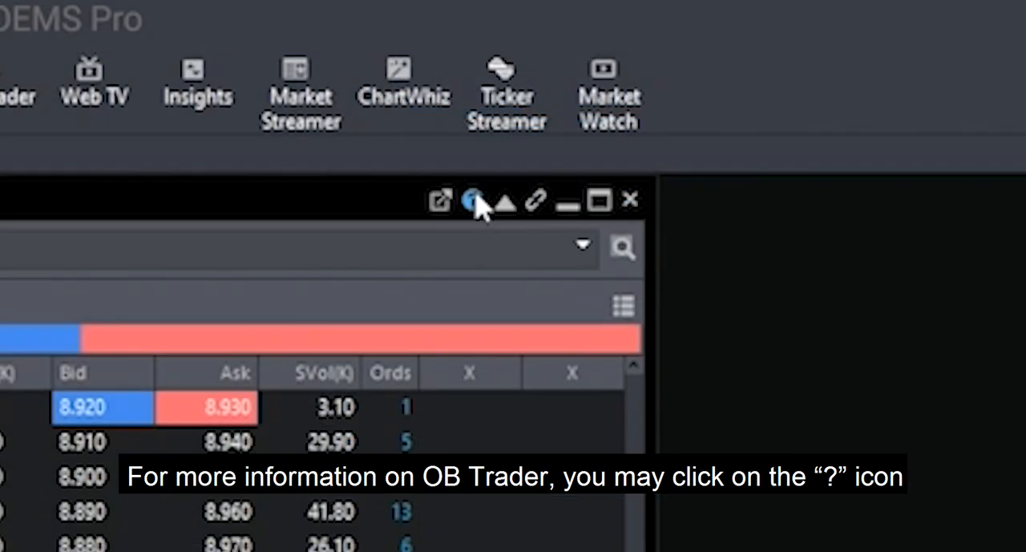
pyautogui.click(471, 199)
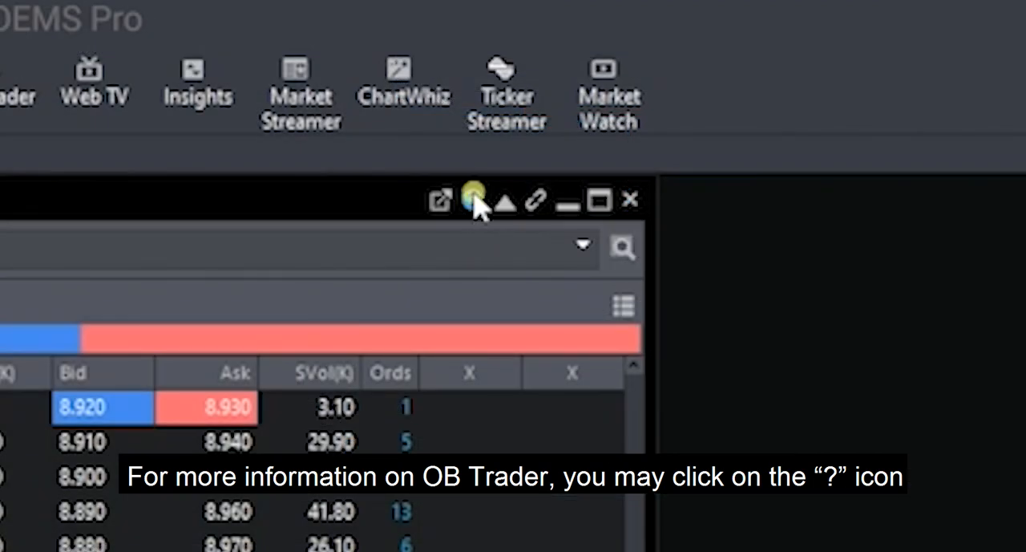